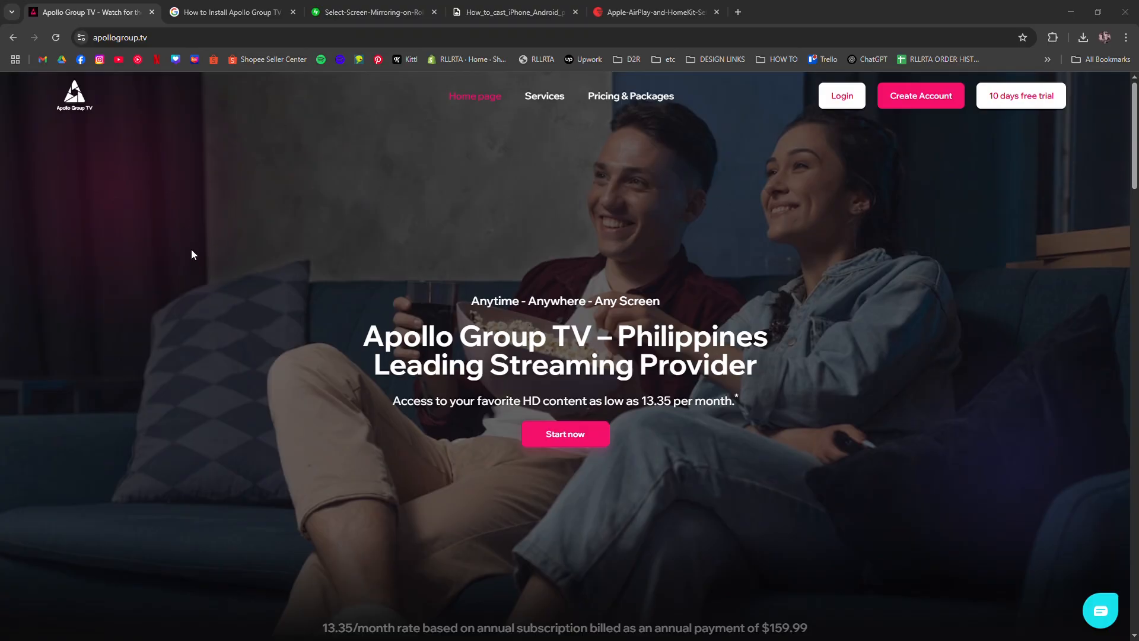
pyautogui.moveTo(174, 256)
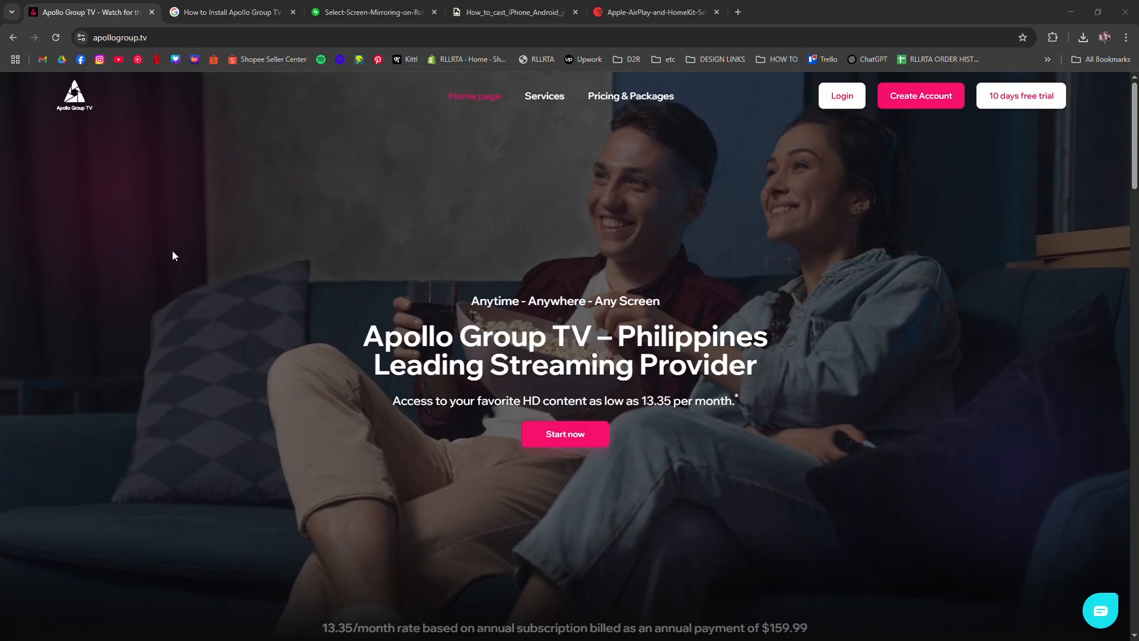
pyautogui.moveTo(169, 255)
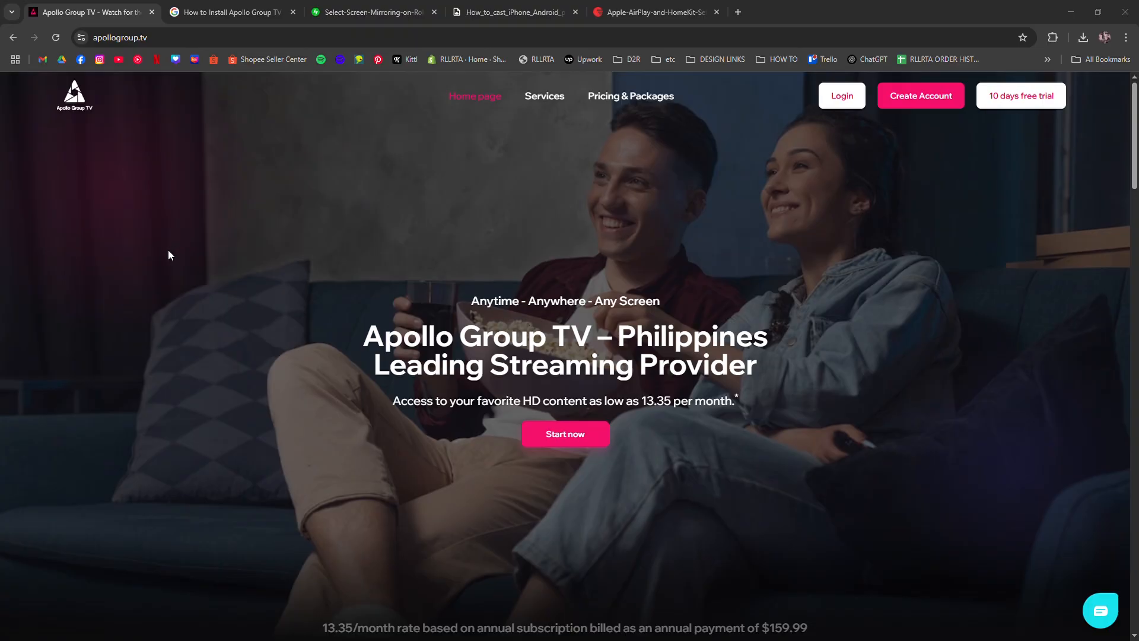
pyautogui.moveTo(164, 250)
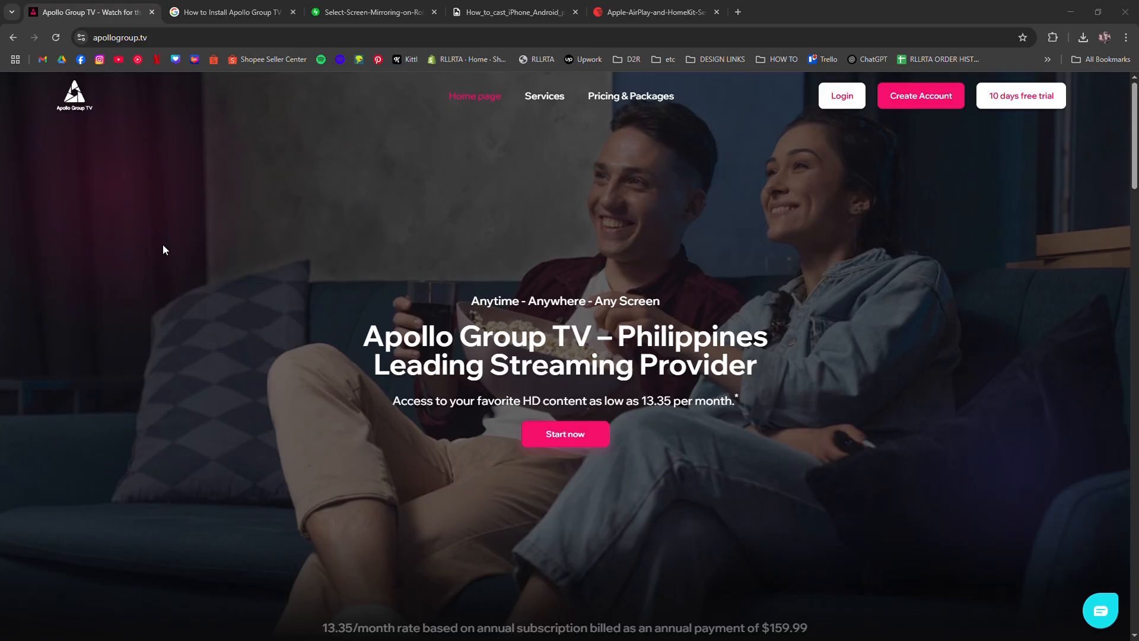
# - View the Google answer about Apollo Group TV on Roku, then the Screen mirroring settings image
pyautogui.click(229, 12)
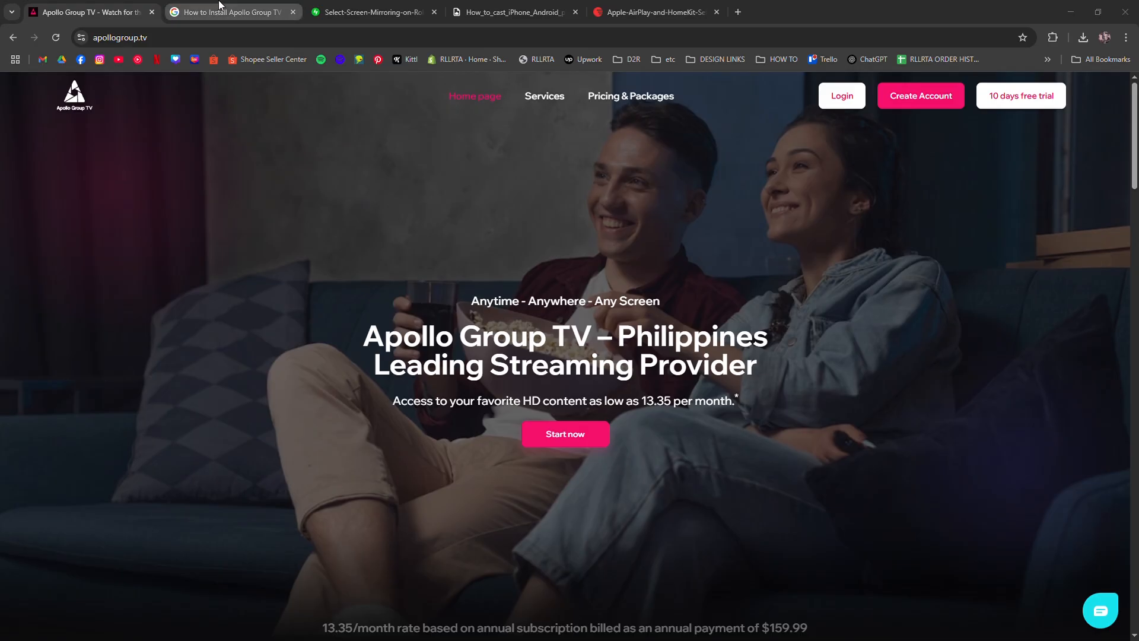
pyautogui.click(231, 11)
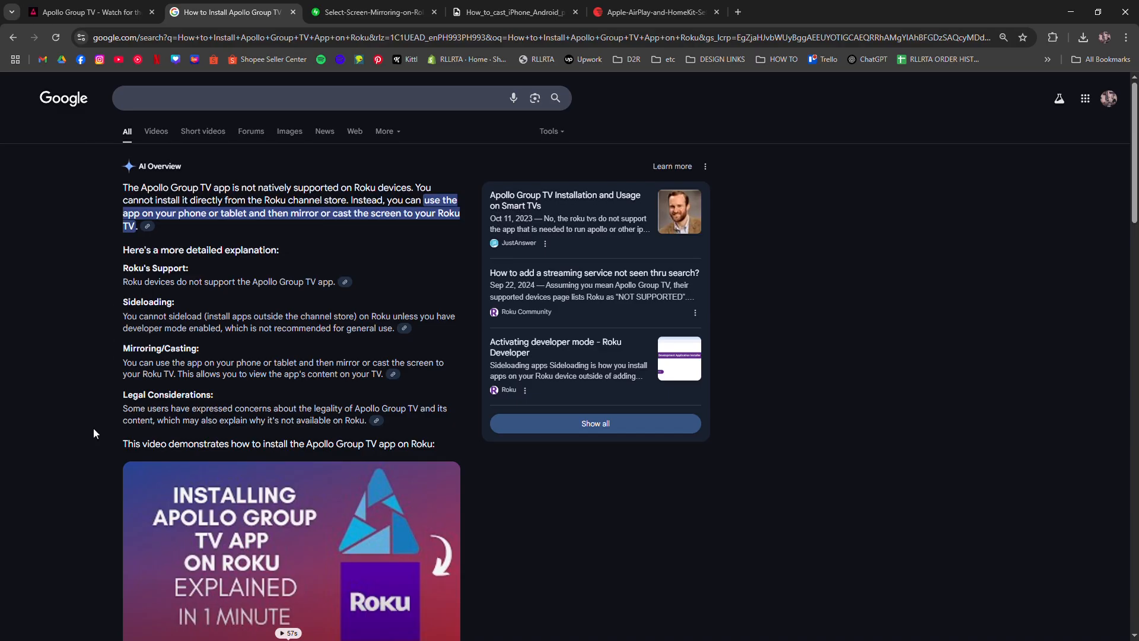
pyautogui.click(370, 12)
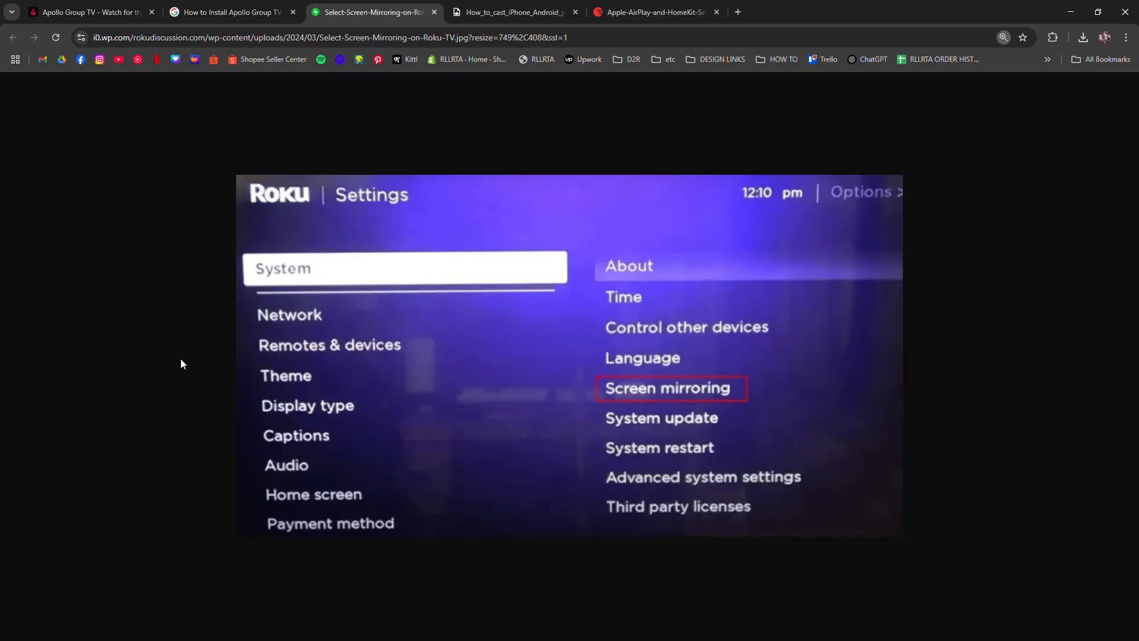
pyautogui.moveTo(62, 351)
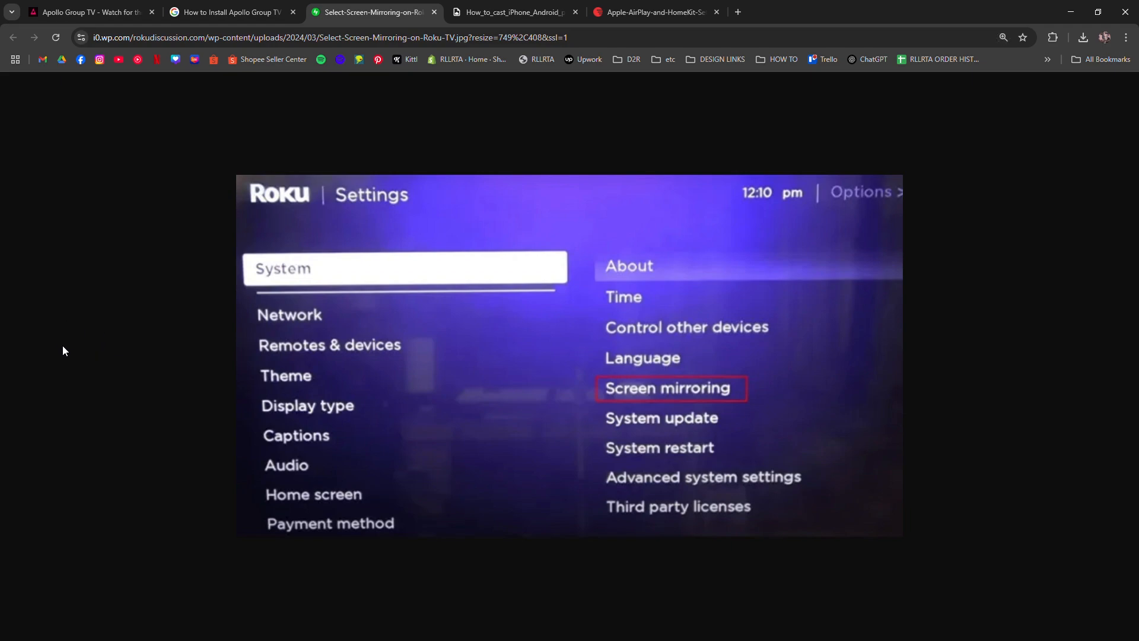
pyautogui.moveTo(446, 61)
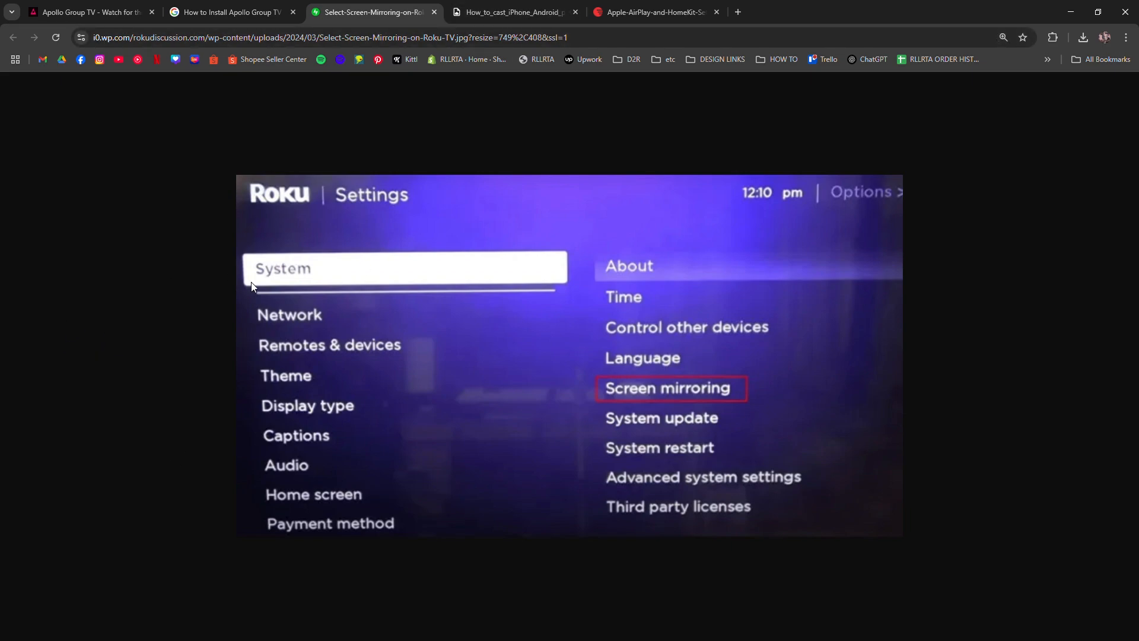
pyautogui.moveTo(431, 5)
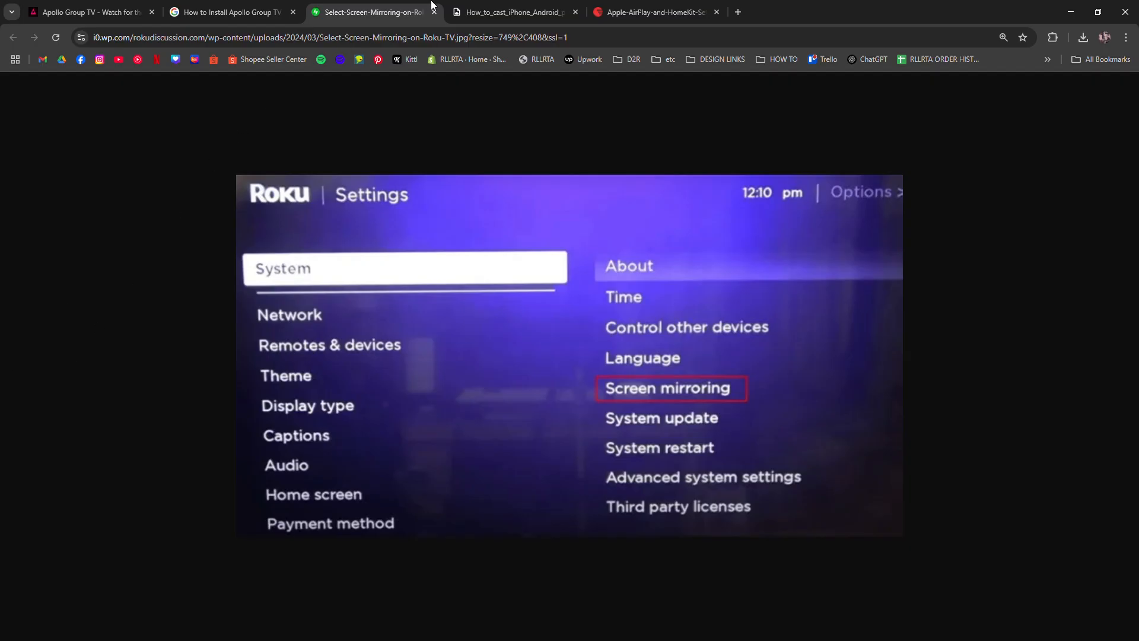
# - Switch to the last tab showing the Roku Apple AirPlay and HomeKit settings image
pyautogui.click(512, 11)
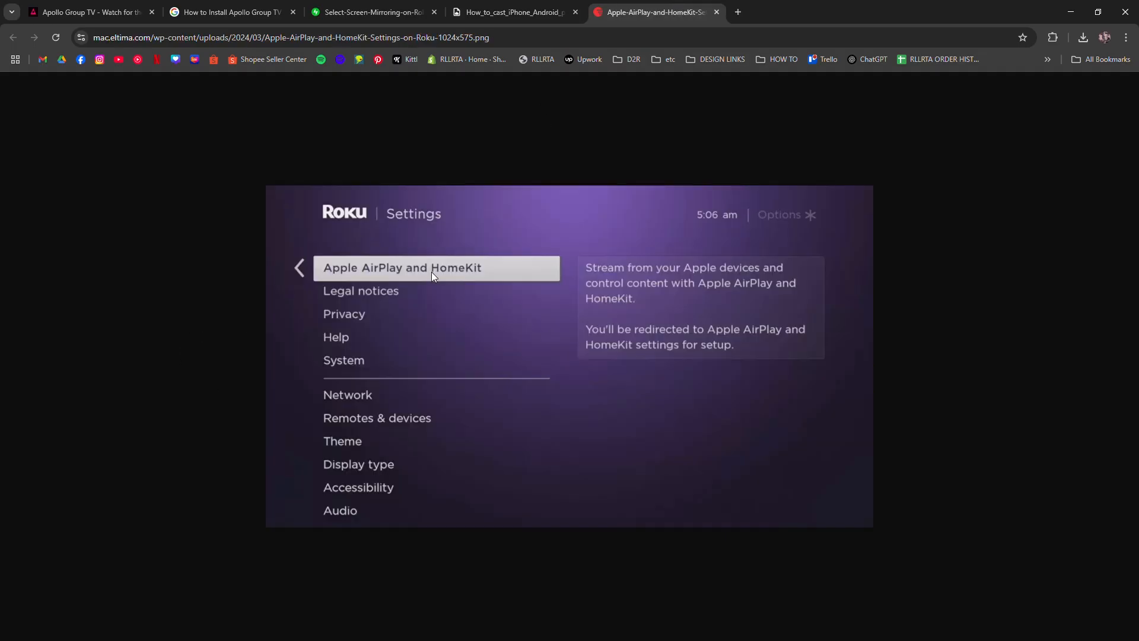
pyautogui.moveTo(425, 278)
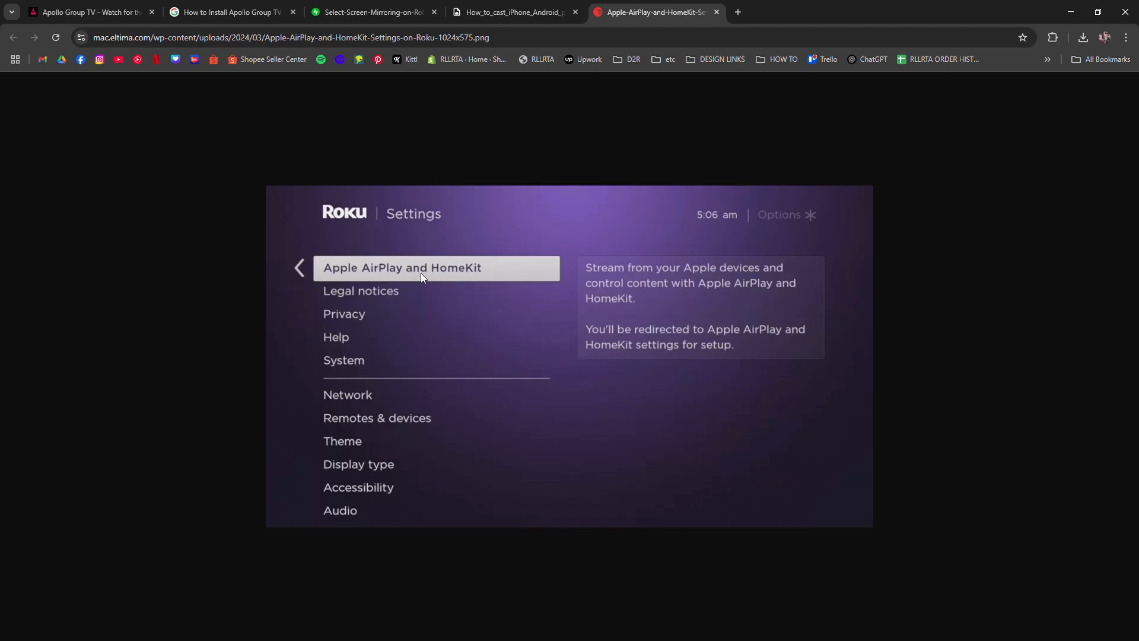
pyautogui.moveTo(611, 207)
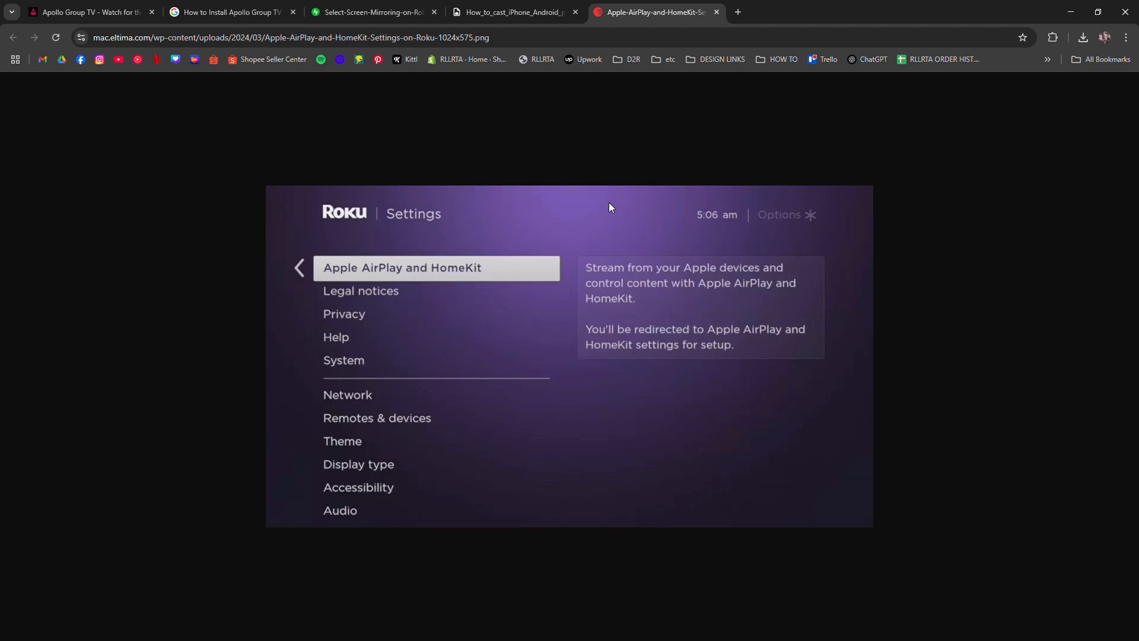
pyautogui.moveTo(1047, 116)
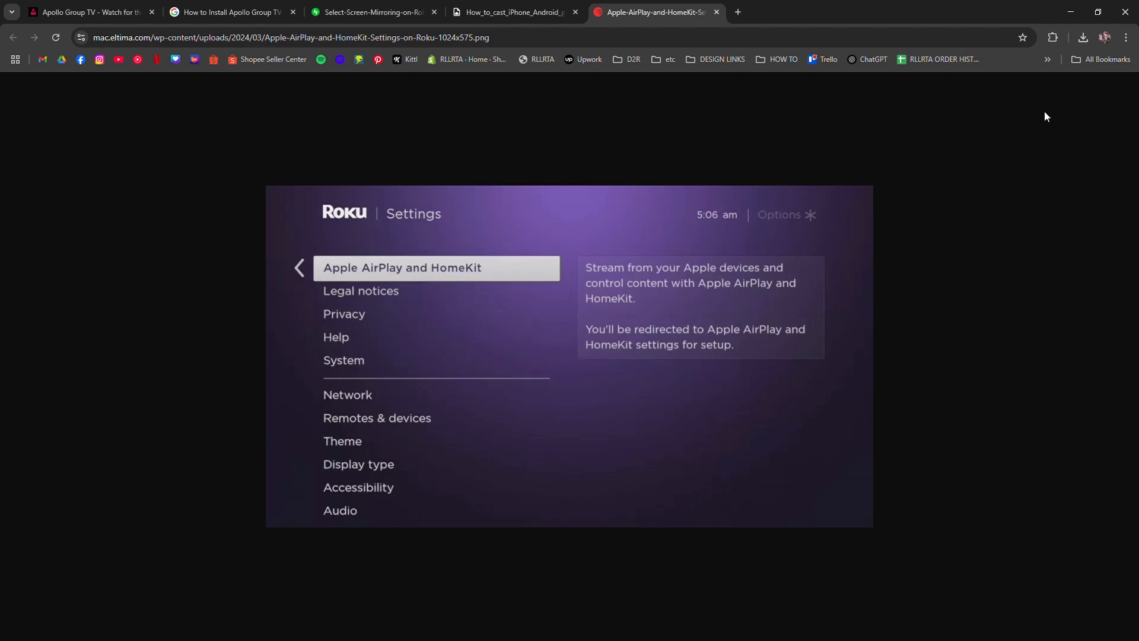